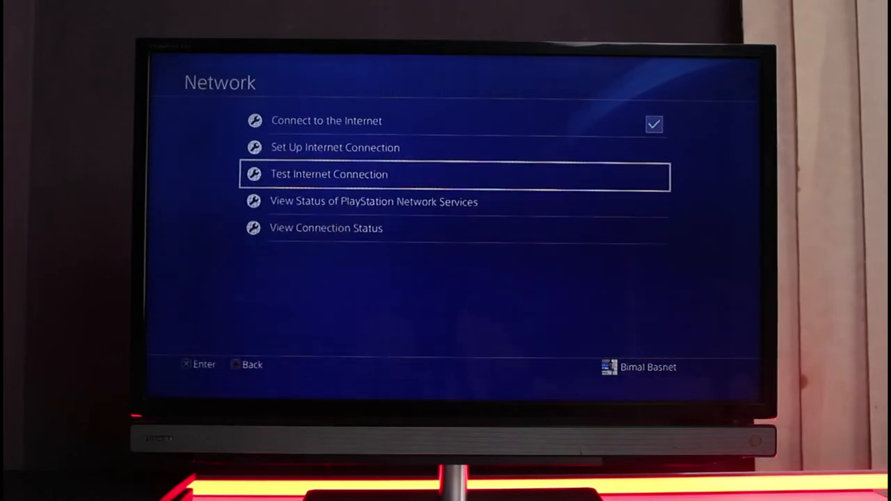
- View the PlayStation Network services status, then return to the PS4 home screen
key(Down)
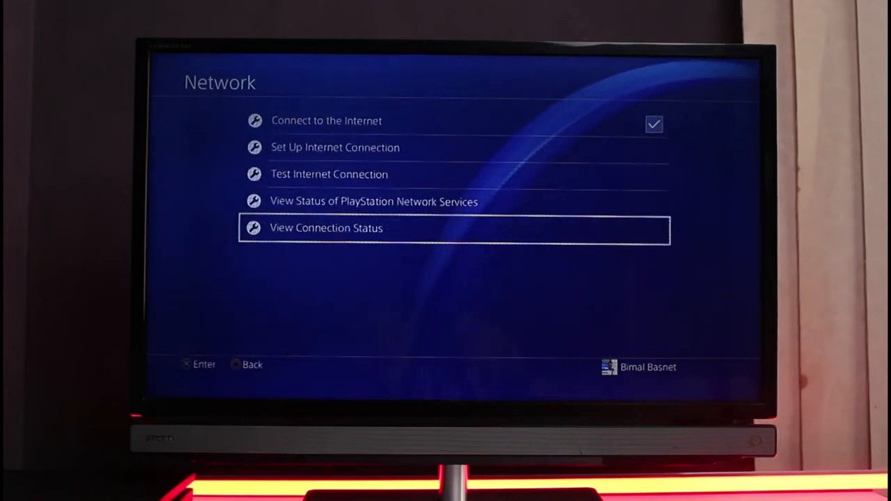
key(Up)
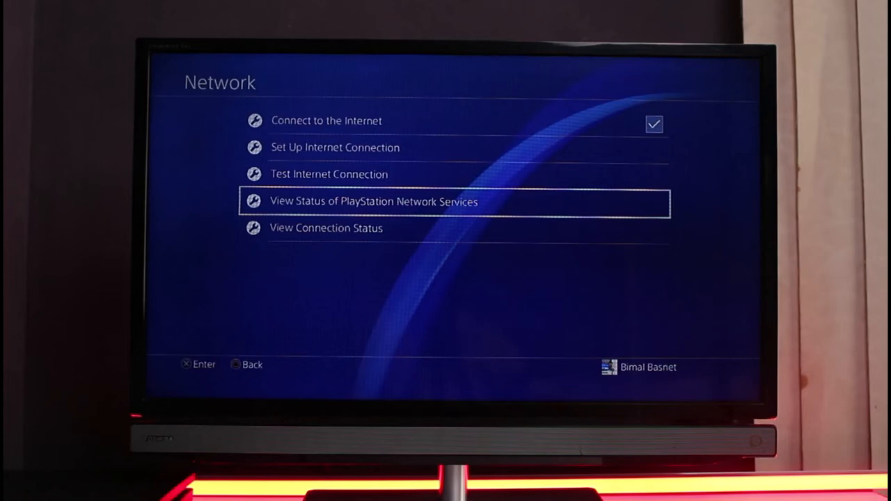
click(376, 200)
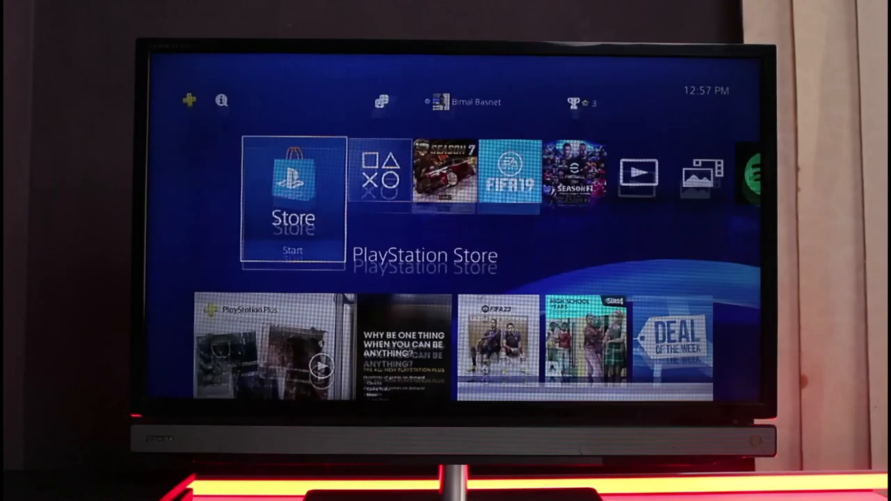
key(Right)
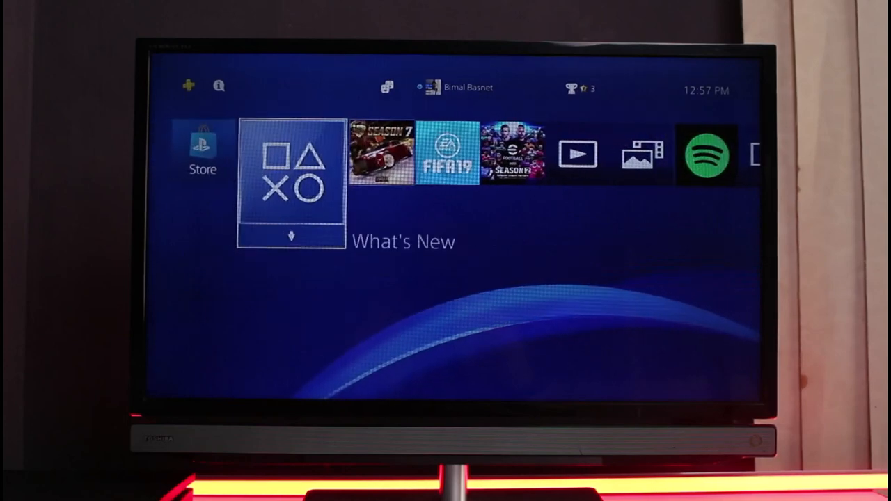